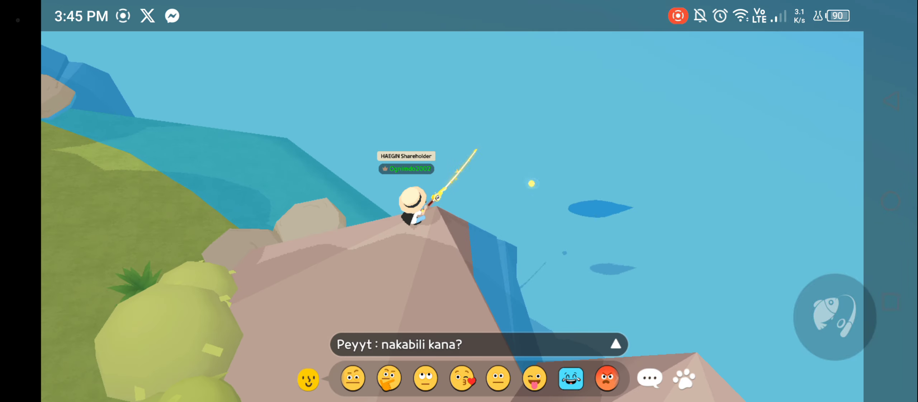
Reel in the rare 2,073cm White Blue Whale and show the neutral-face emote
left_click(499, 379)
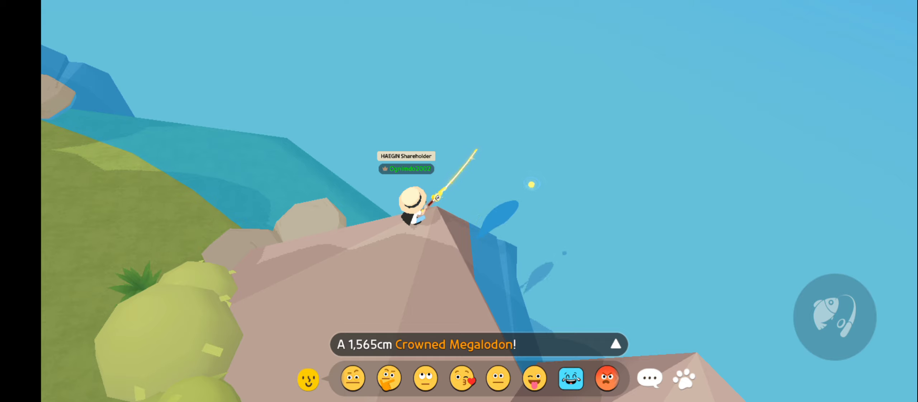
left_click(607, 379)
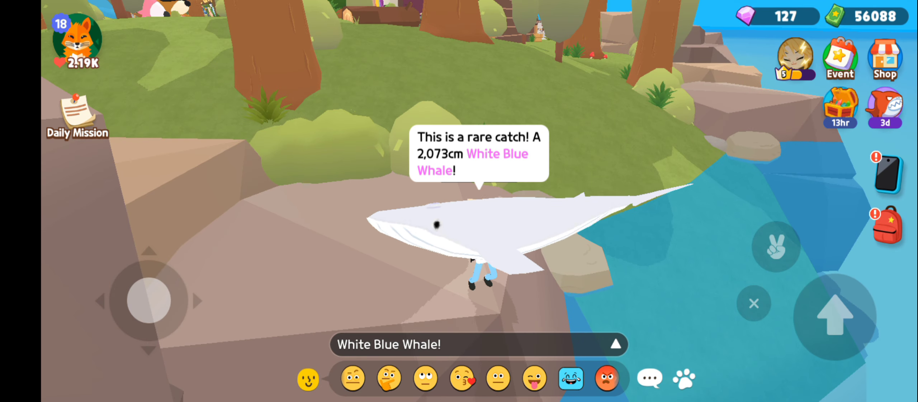
left_click(497, 380)
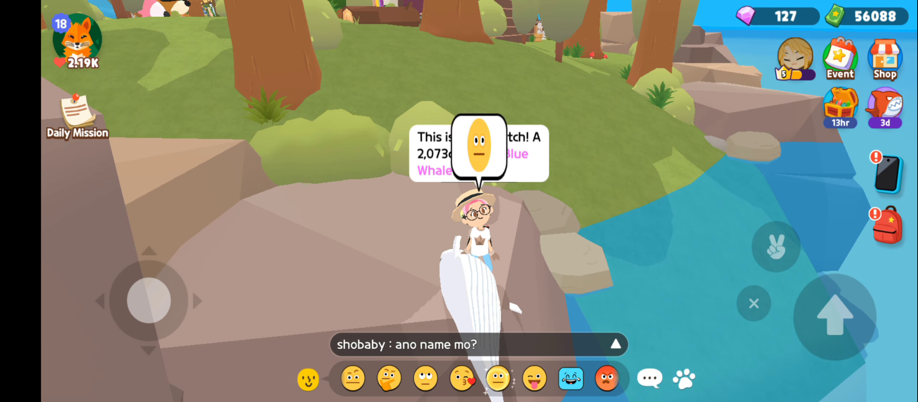